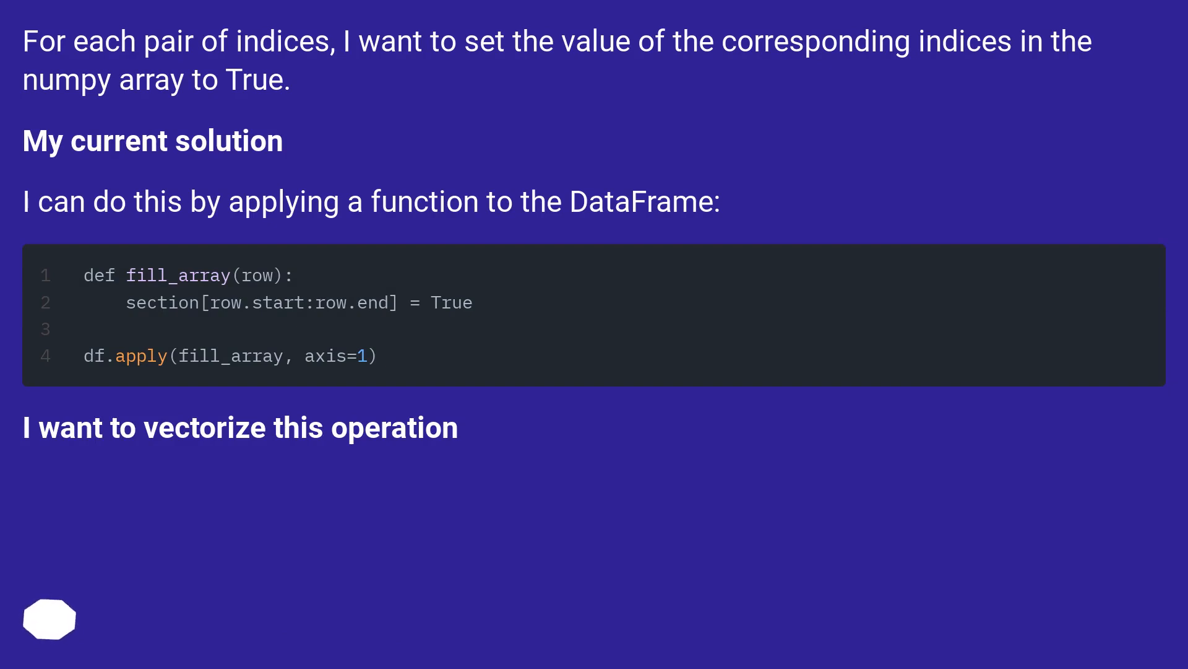
{"action": "scroll", "scroll_direction": "down", "scroll_amount": 3}
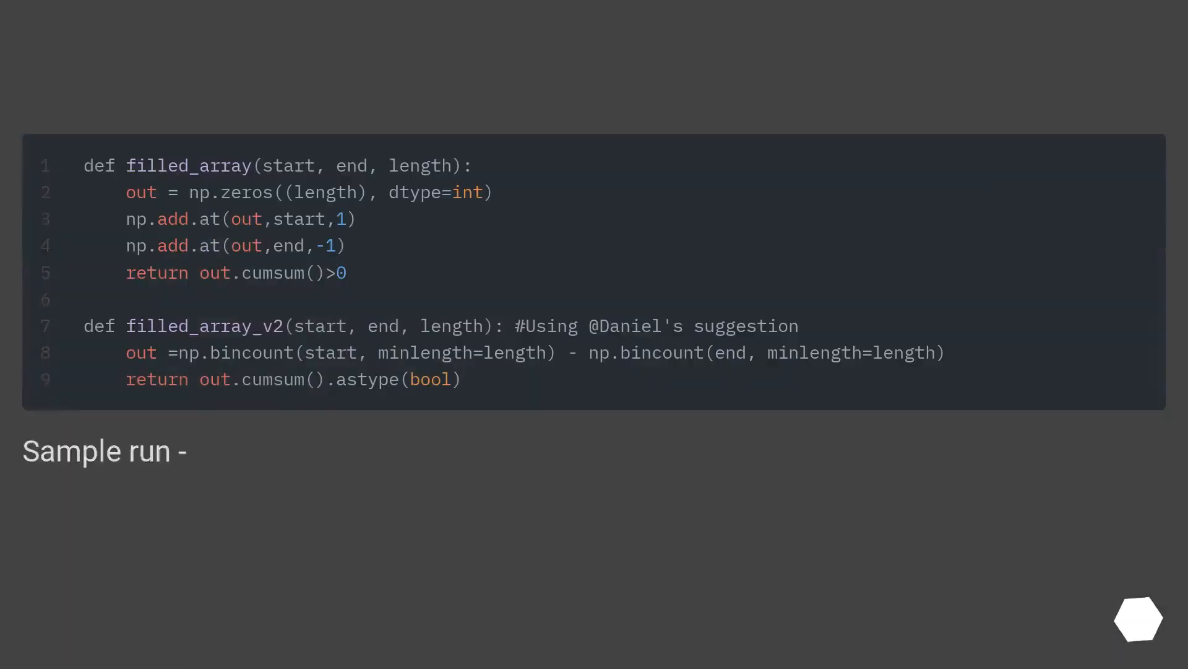
{"action": "scroll", "scroll_direction": "up", "scroll_amount": 3}
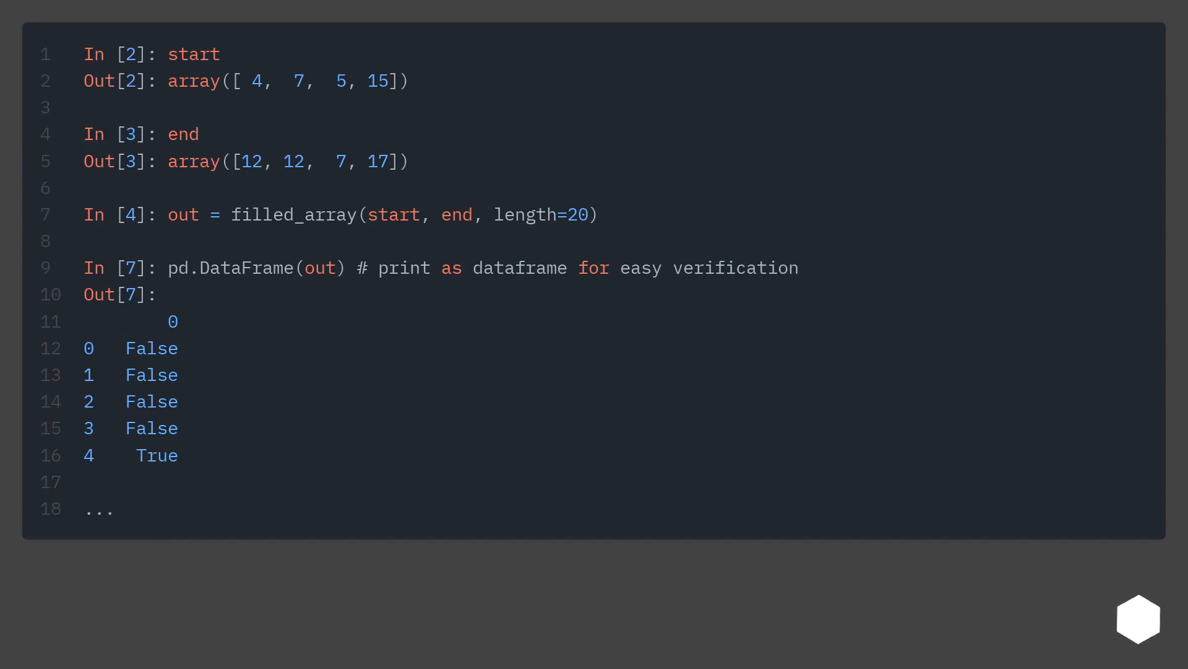
{"action": "scroll", "scroll_direction": "down", "scroll_amount": 3}
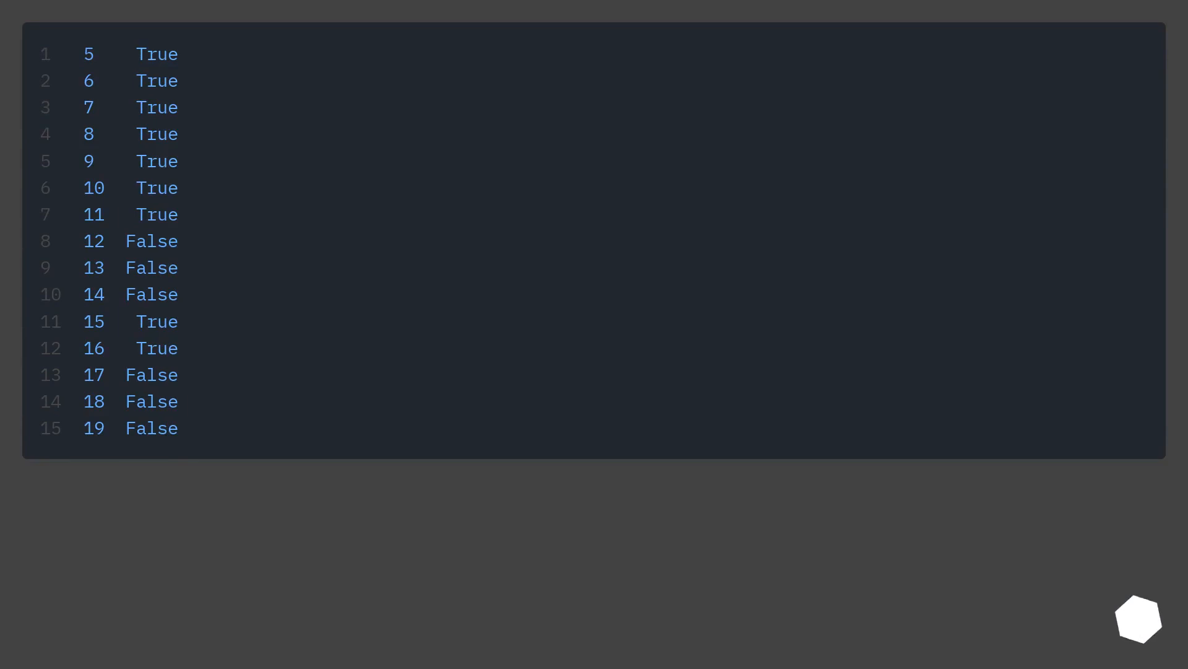